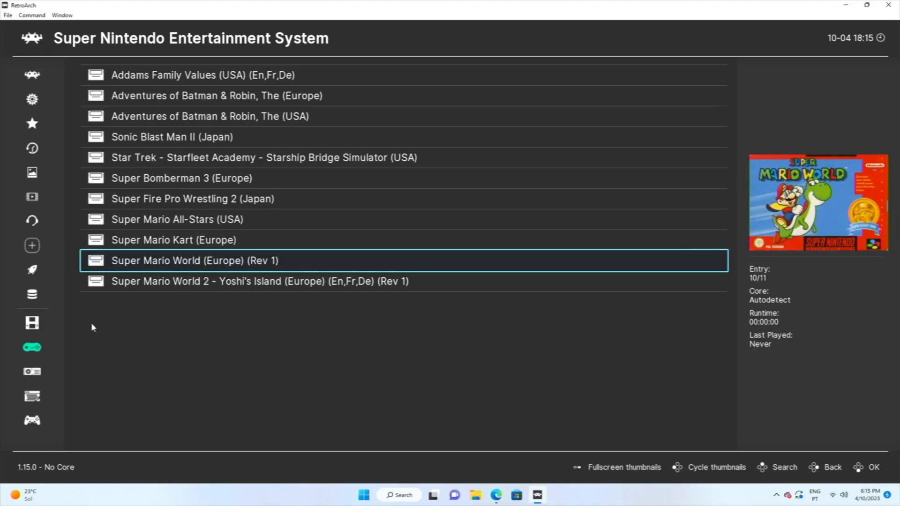
Associate Super Mario World (Europe) (Rev 1) with the Nintendo - SNES / SFC (Snes9x - Current) core
{"action": "left_click", "coordinate": [195, 260]}
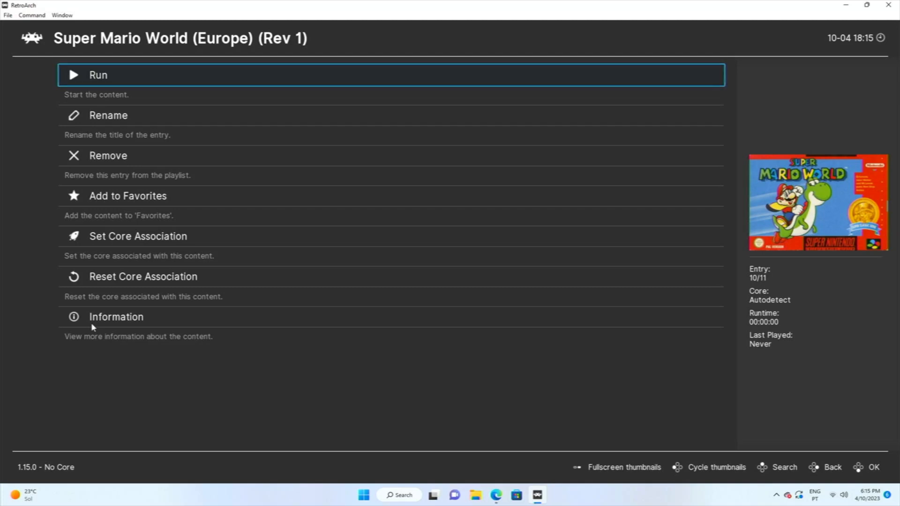
{"action": "left_click", "coordinate": [137, 236]}
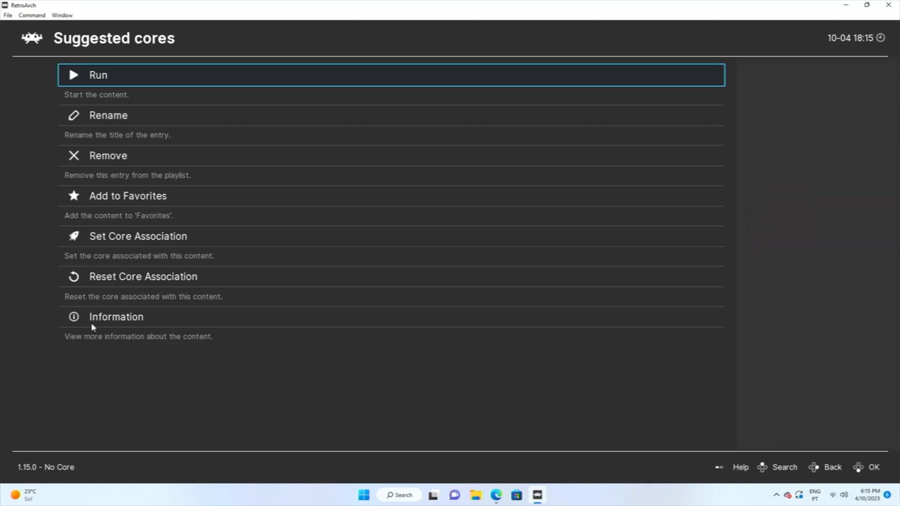
{"action": "left_click", "coordinate": [138, 236]}
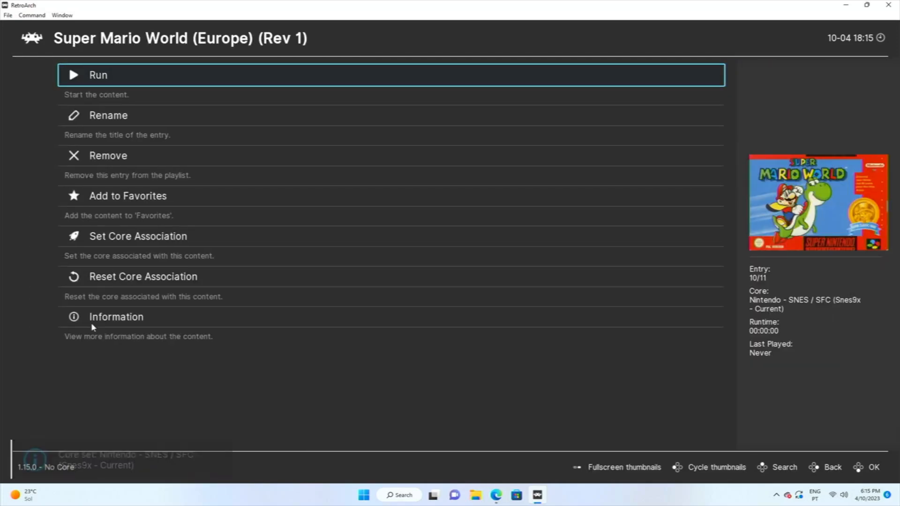
Run Super Mario World and toggle the game window to fullscreen at its title screen
{"action": "left_click", "coordinate": [97, 74]}
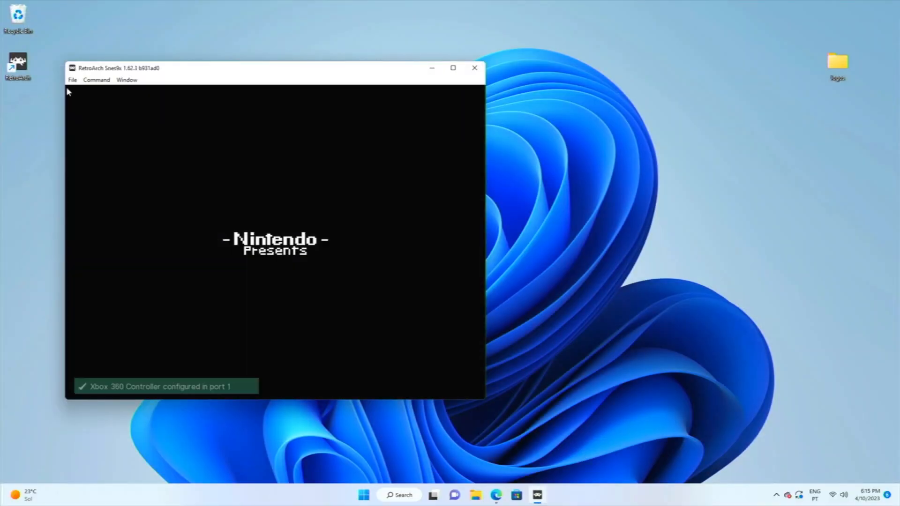
{"action": "left_click", "coordinate": [127, 80]}
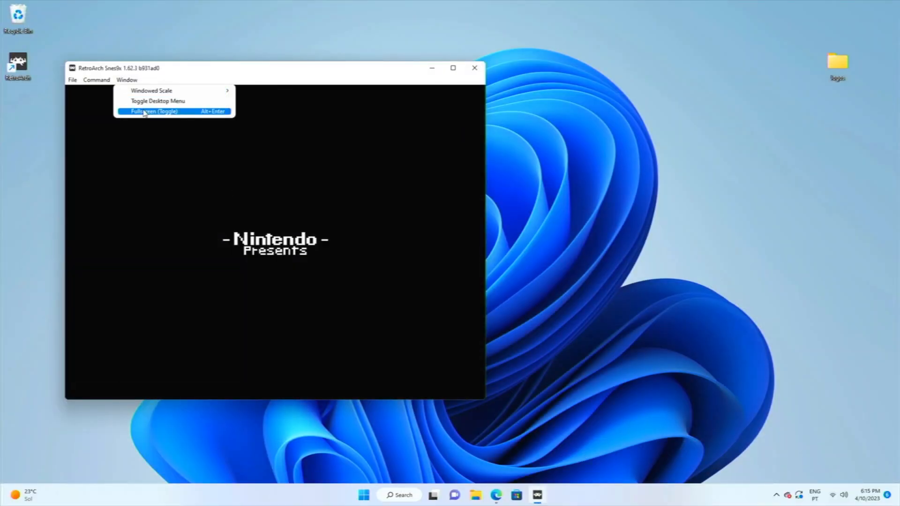
{"action": "left_click", "coordinate": [153, 111]}
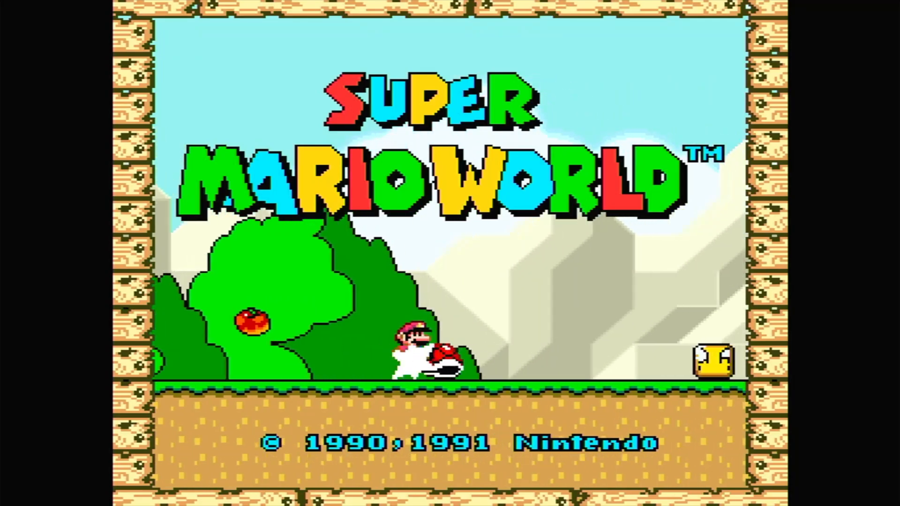